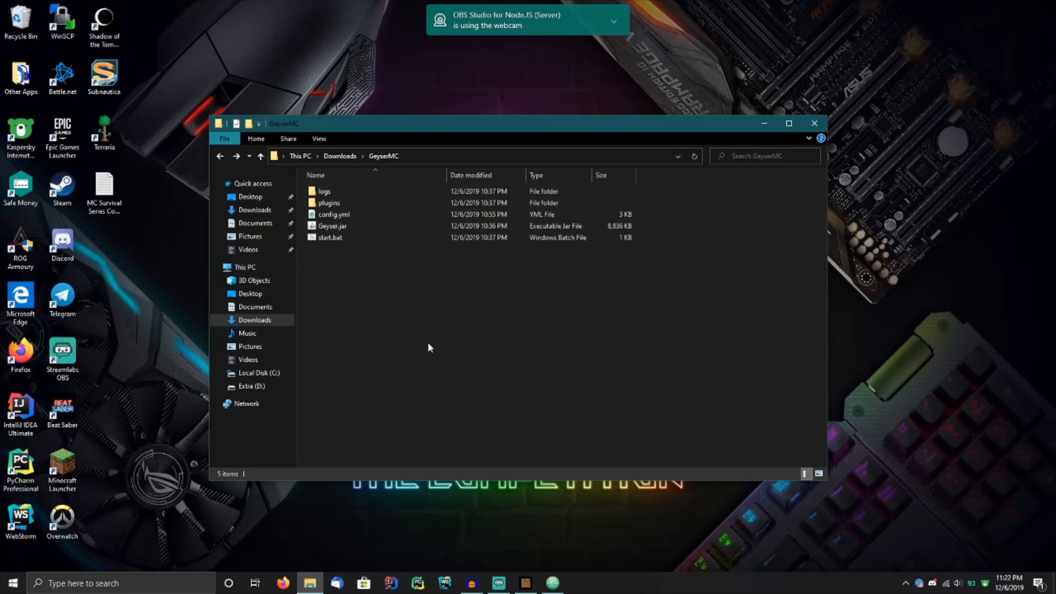
mouse_move(524, 335)
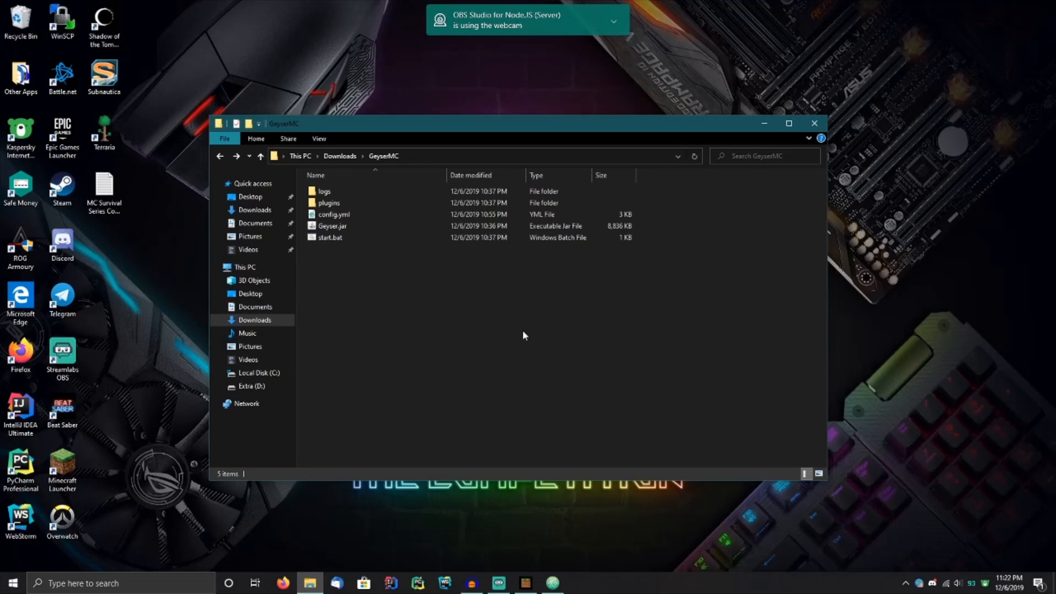
mouse_move(444, 326)
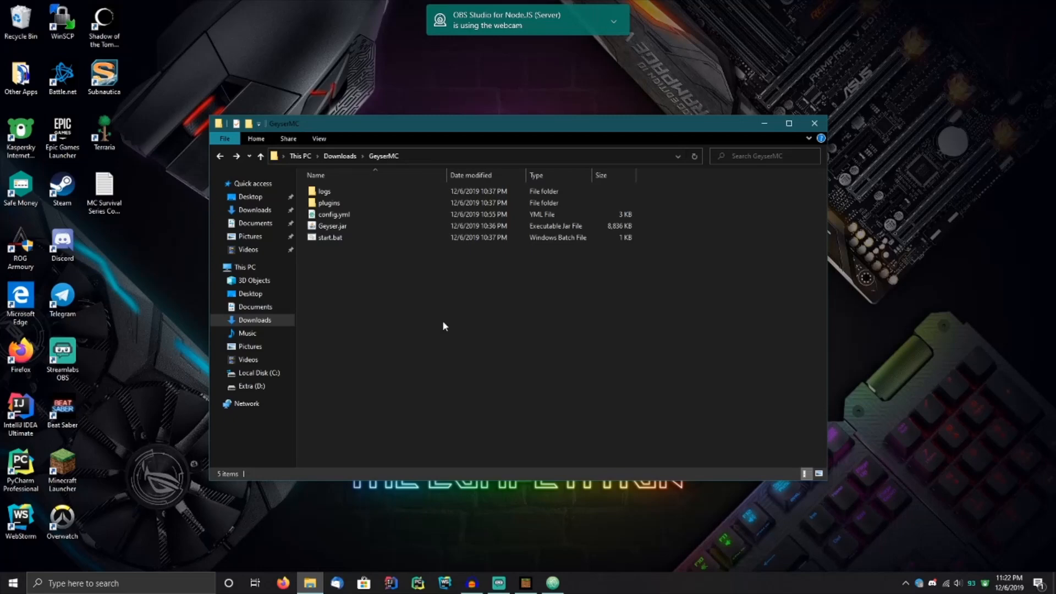
mouse_move(498, 278)
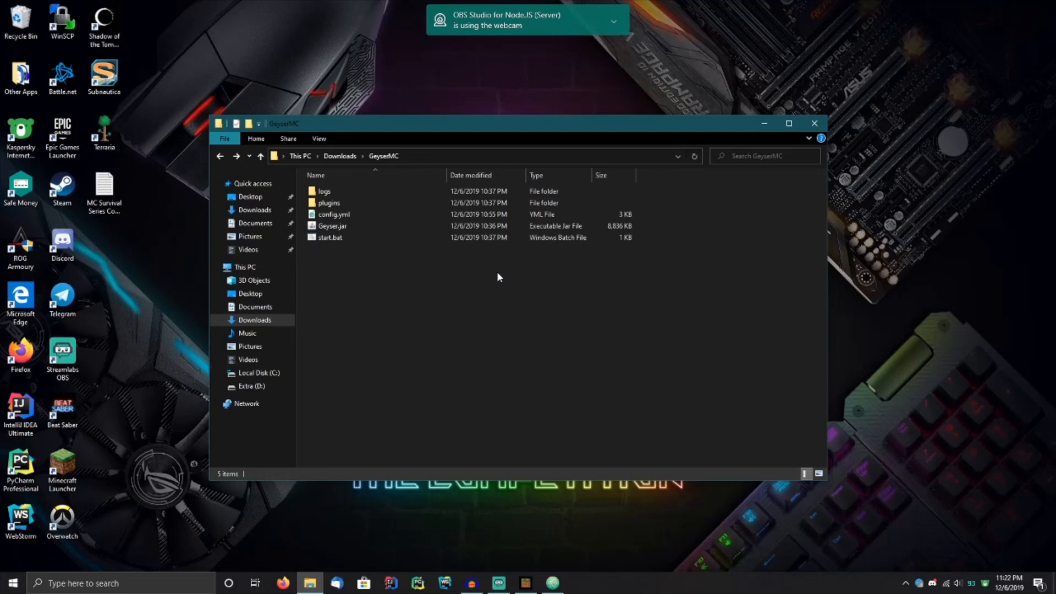
mouse_move(517, 319)
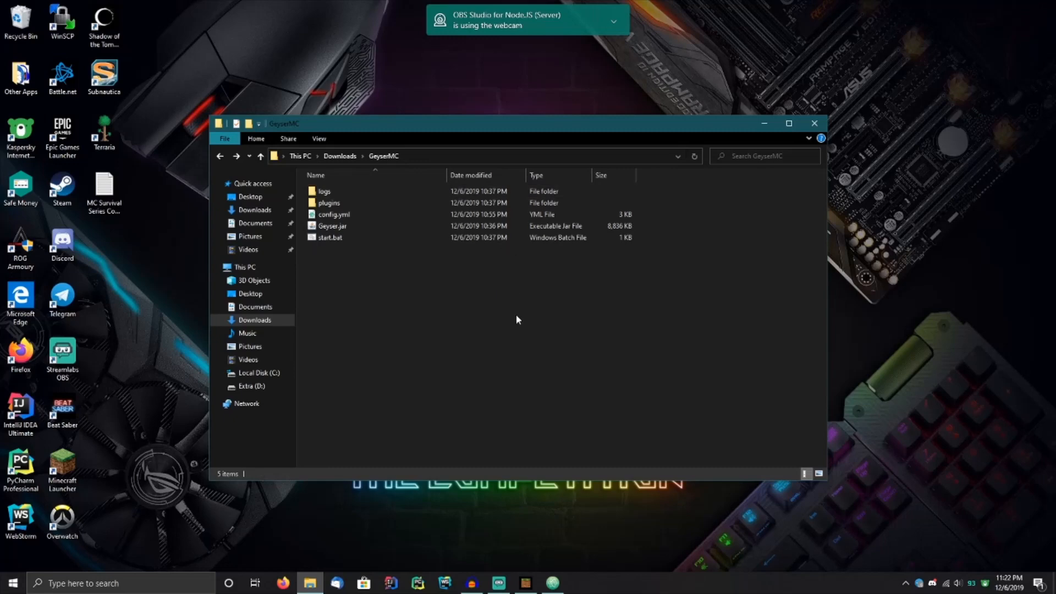
mouse_move(509, 276)
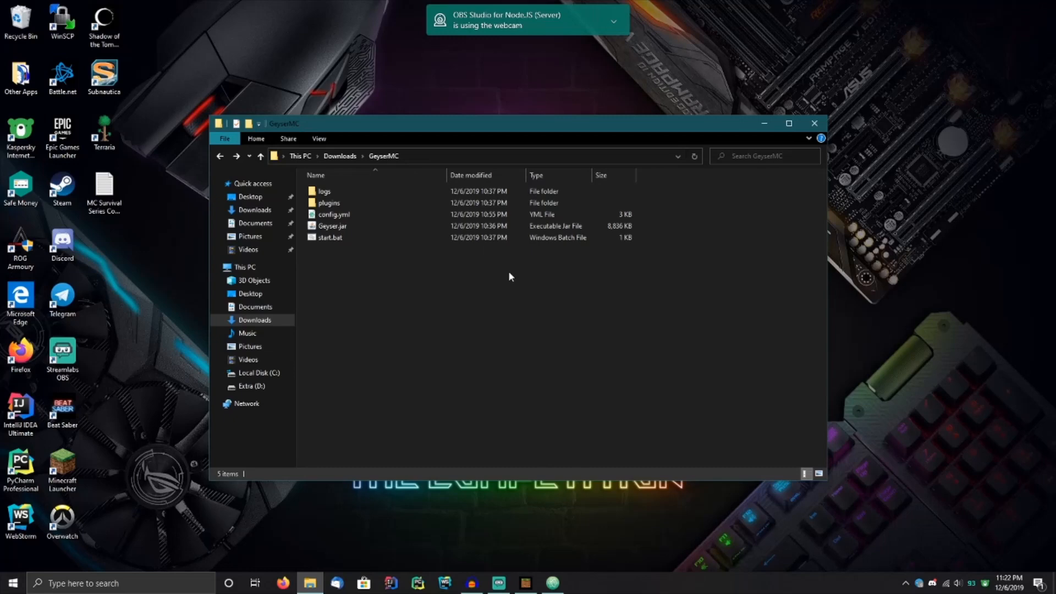
mouse_move(576, 296)
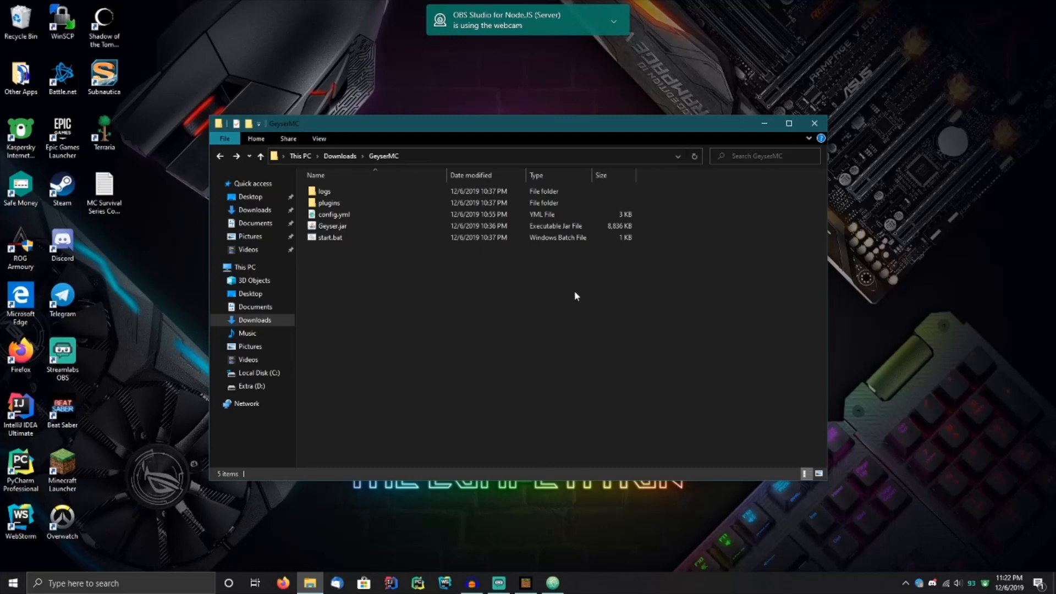
mouse_move(606, 394)
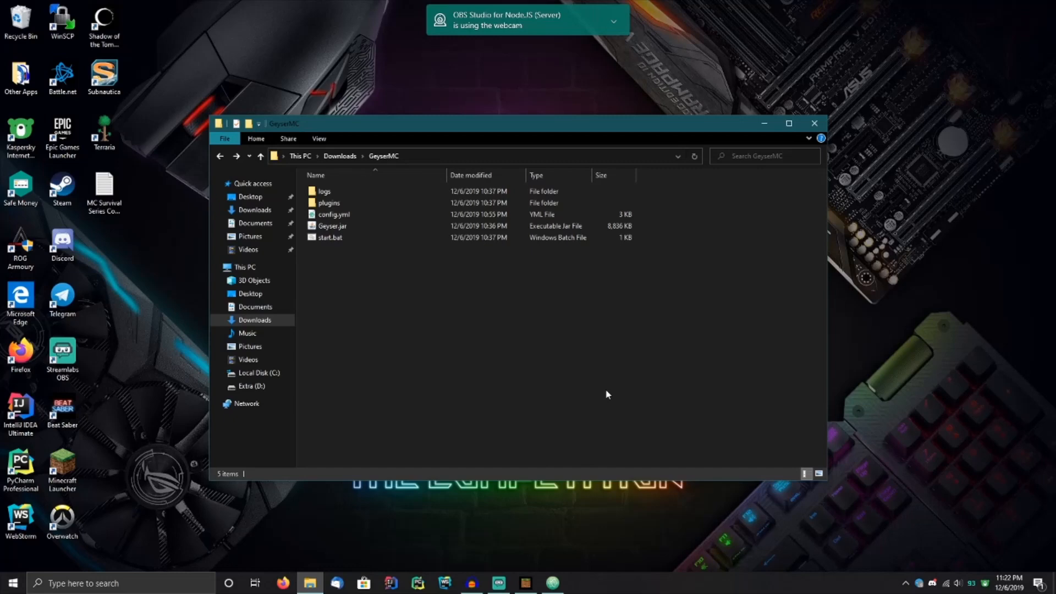
mouse_move(552, 584)
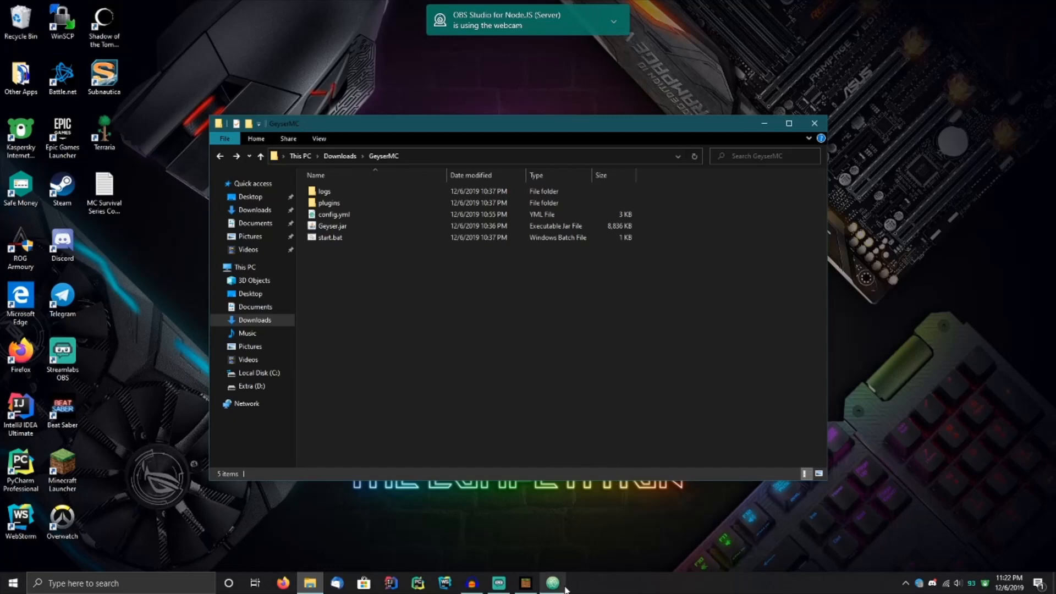
Edit config.yml so remote address is hypixel.net, port 25565, auth-type online.
double_click(333, 215)
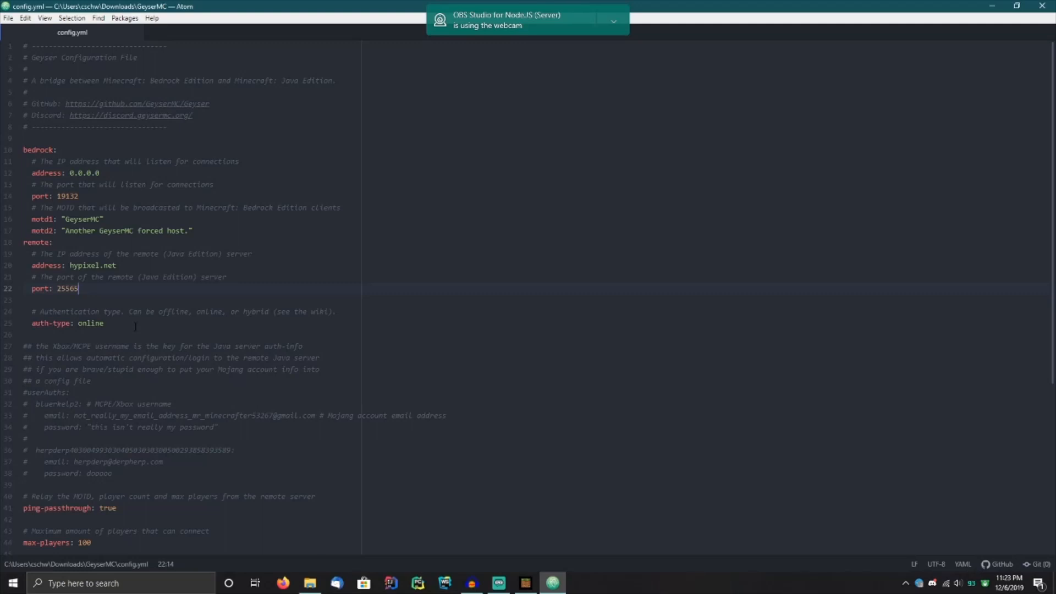
scroll(down, 3)
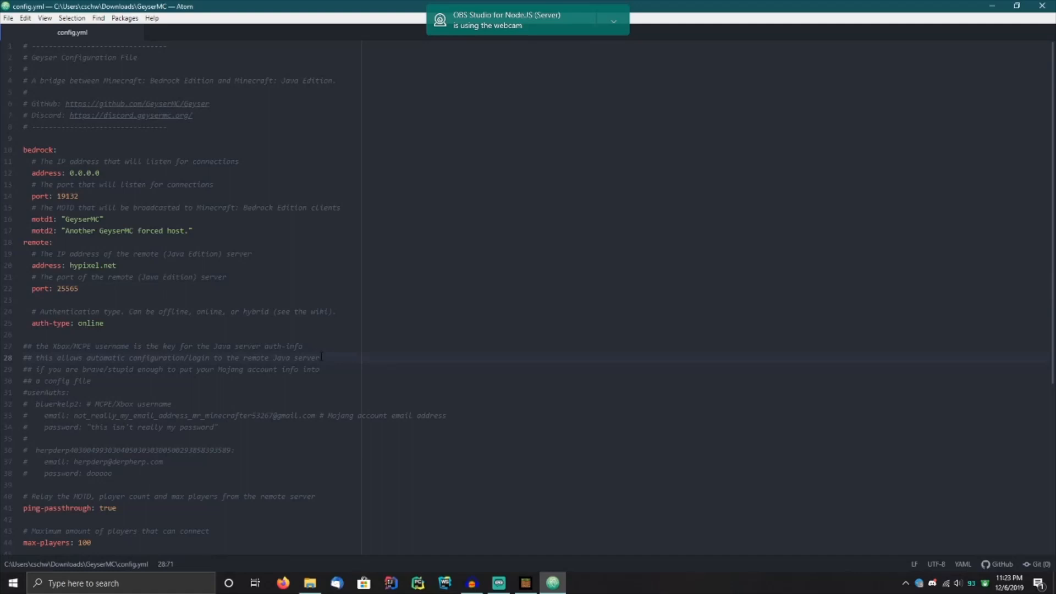
mouse_move(310, 583)
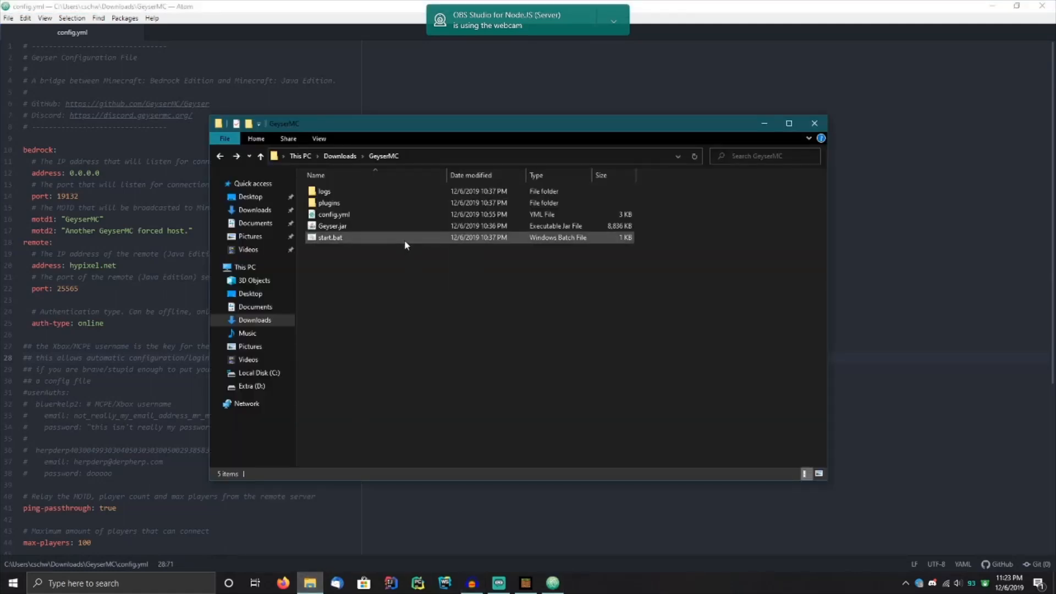
Run start.bat to launch java -jar Geyser.jar in Command Prompt.
double_click(330, 238)
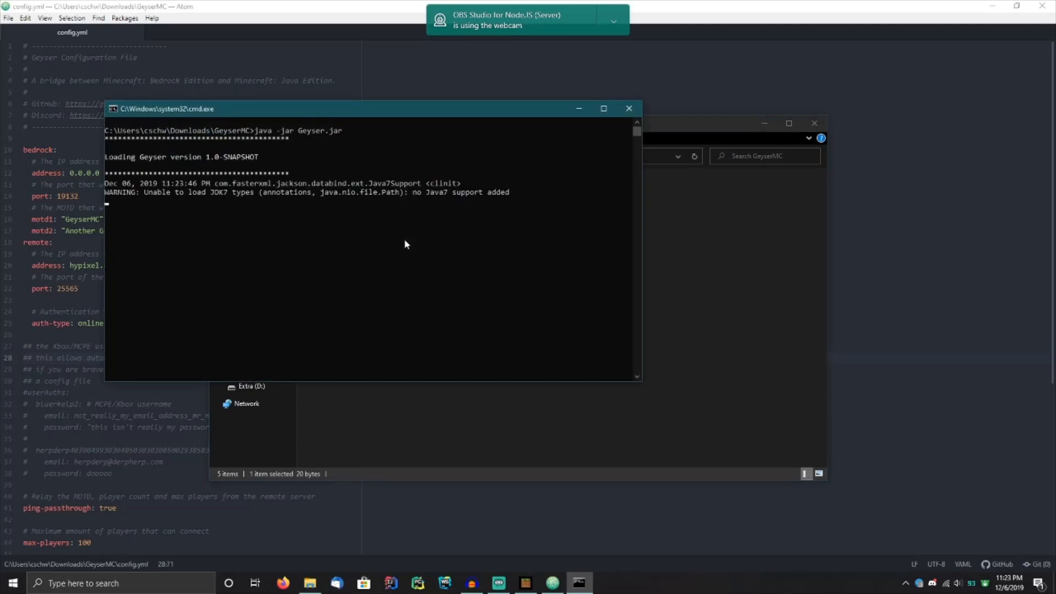
mouse_move(332, 210)
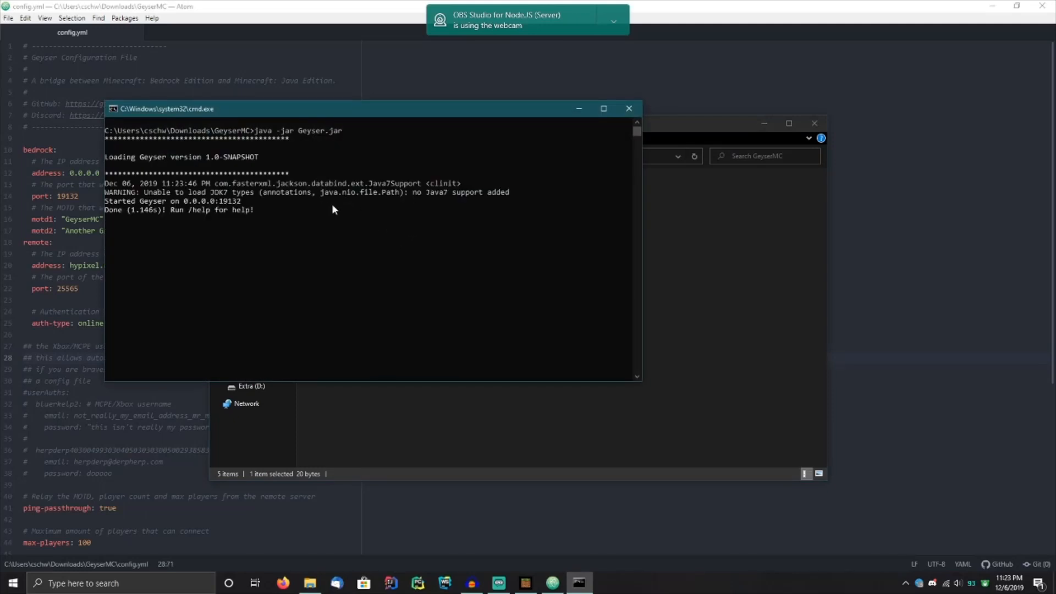
mouse_move(482, 233)
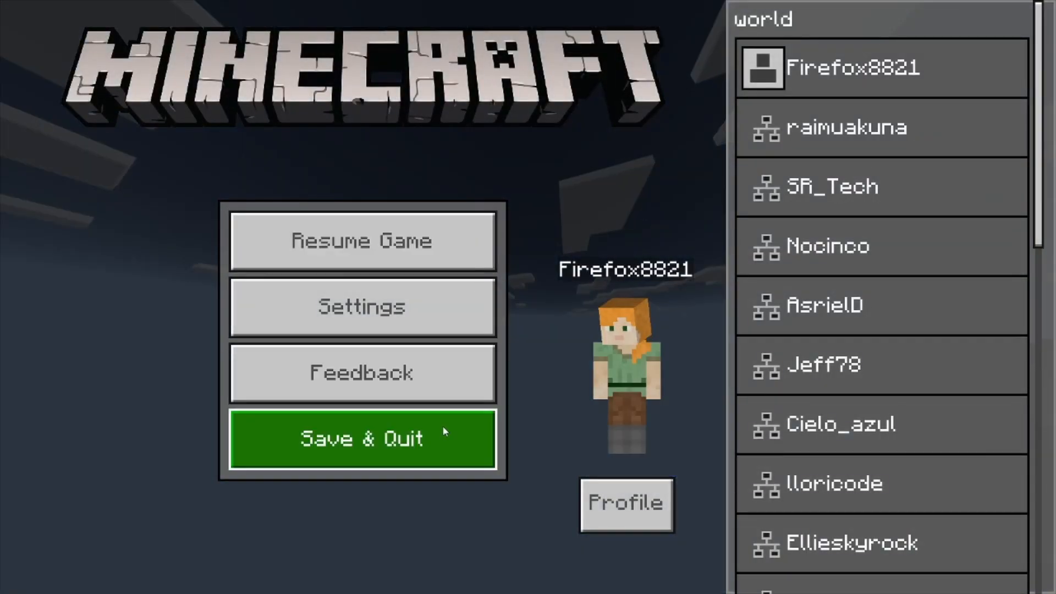
Save & Quit the current world and answer Yes to the enjoyment survey.
click(362, 439)
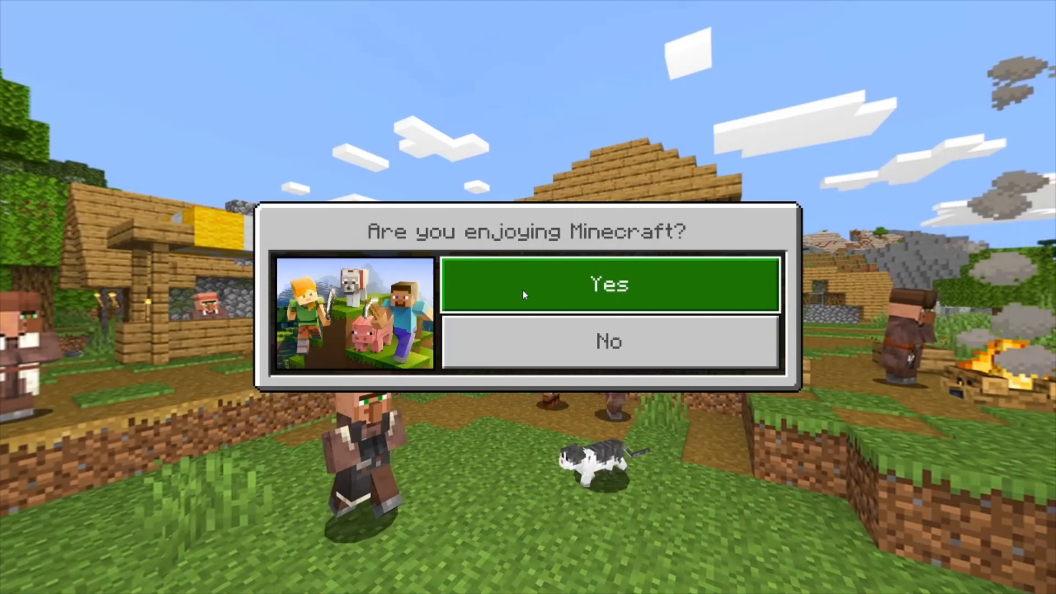
click(608, 283)
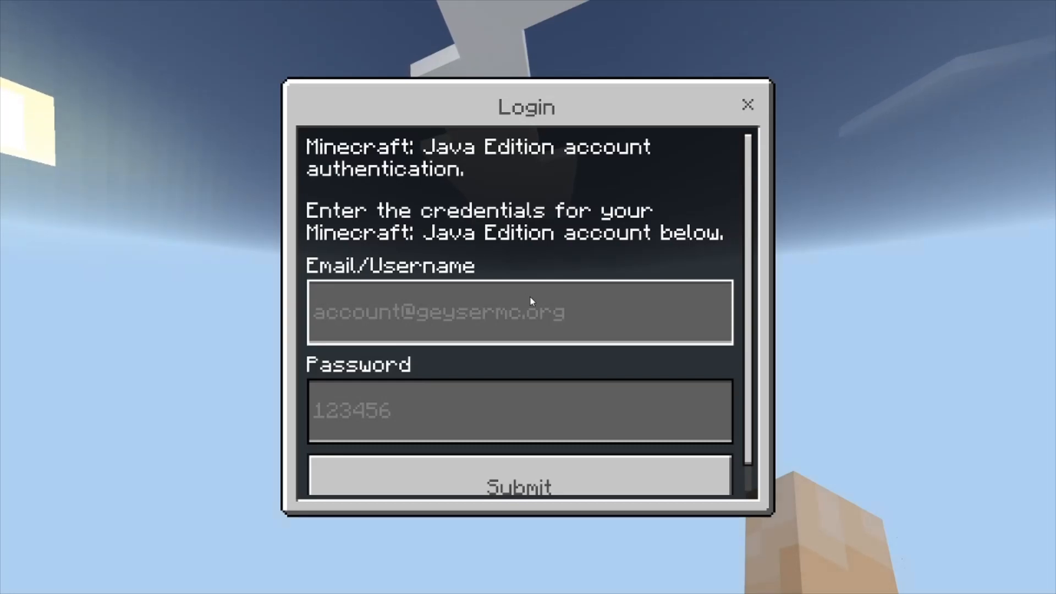
Enter the Java Edition account email and credentials in the login form.
click(519, 311)
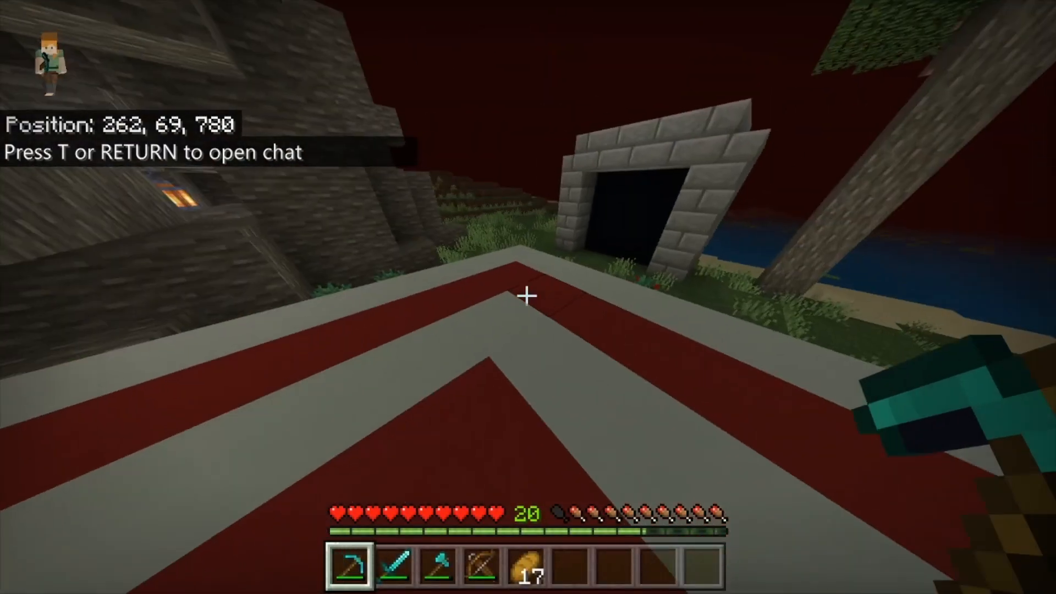
mouse_move(529, 295)
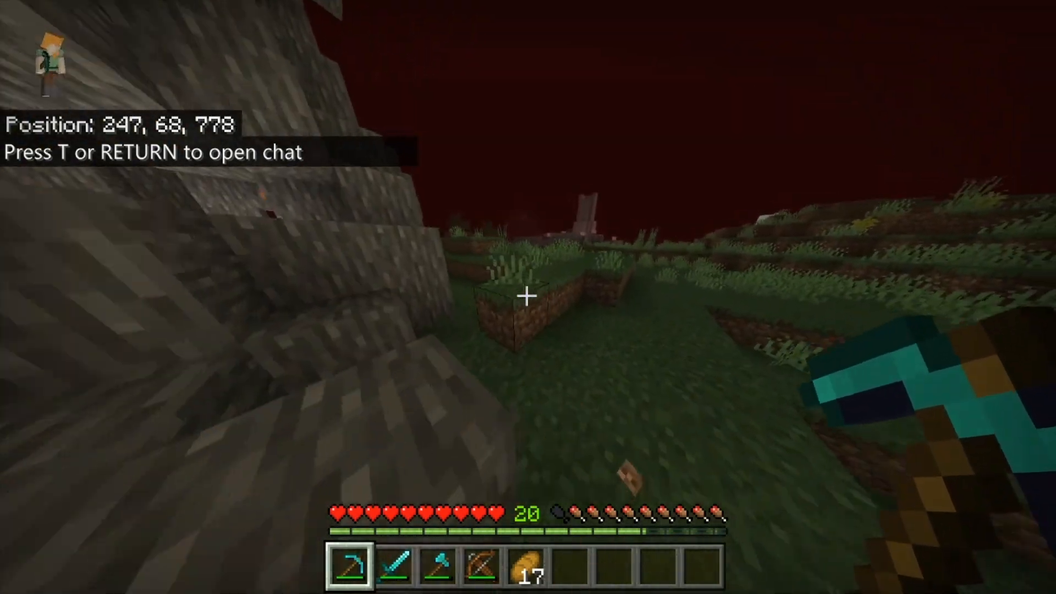
Walk around the server world, dismiss chat, and bring up the pause menu with Esc.
text(h)
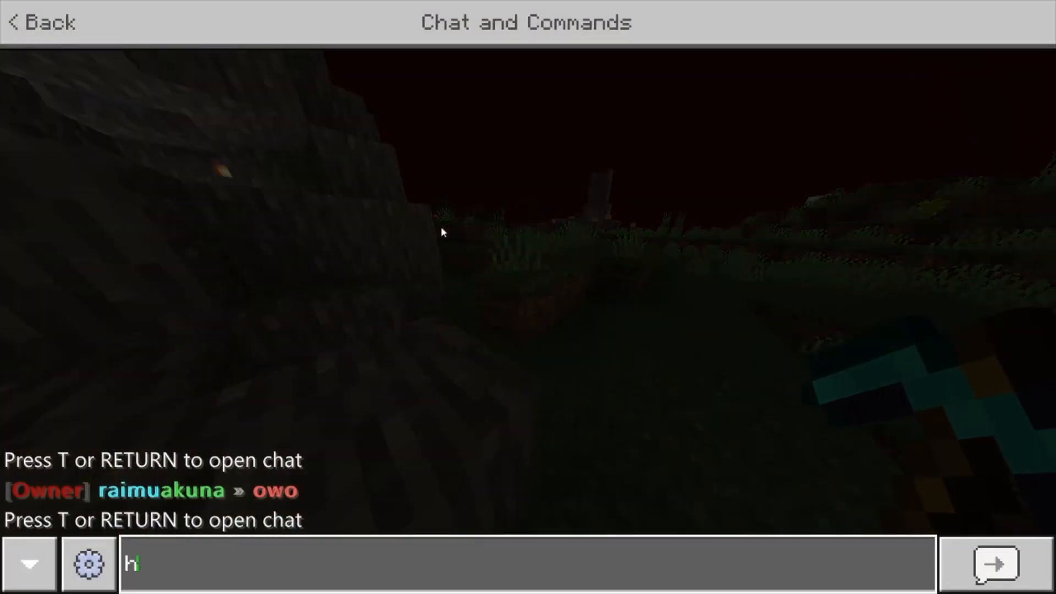
click(995, 563)
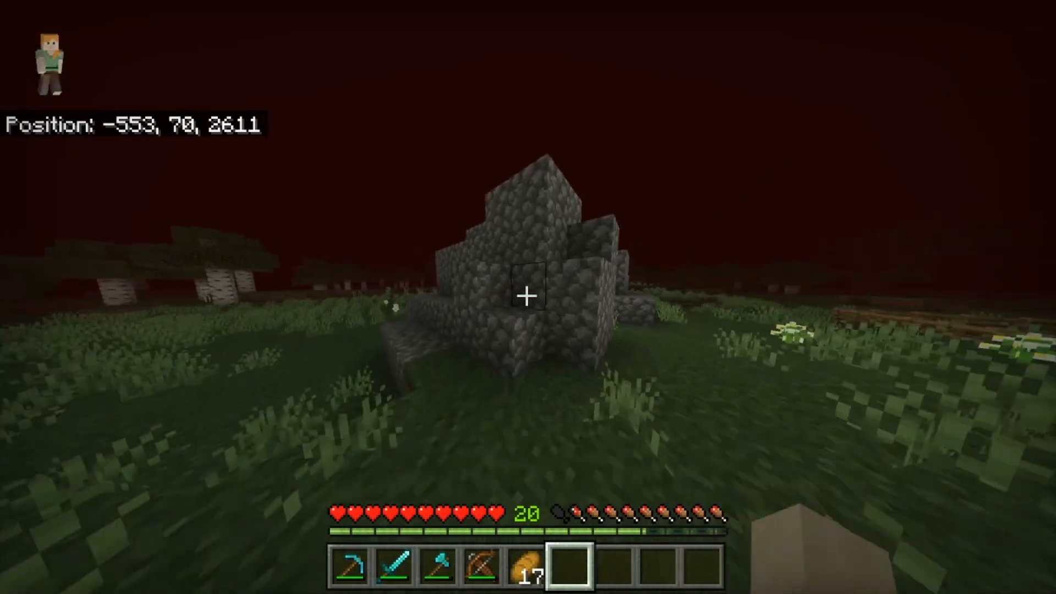
mouse_move(528, 297)
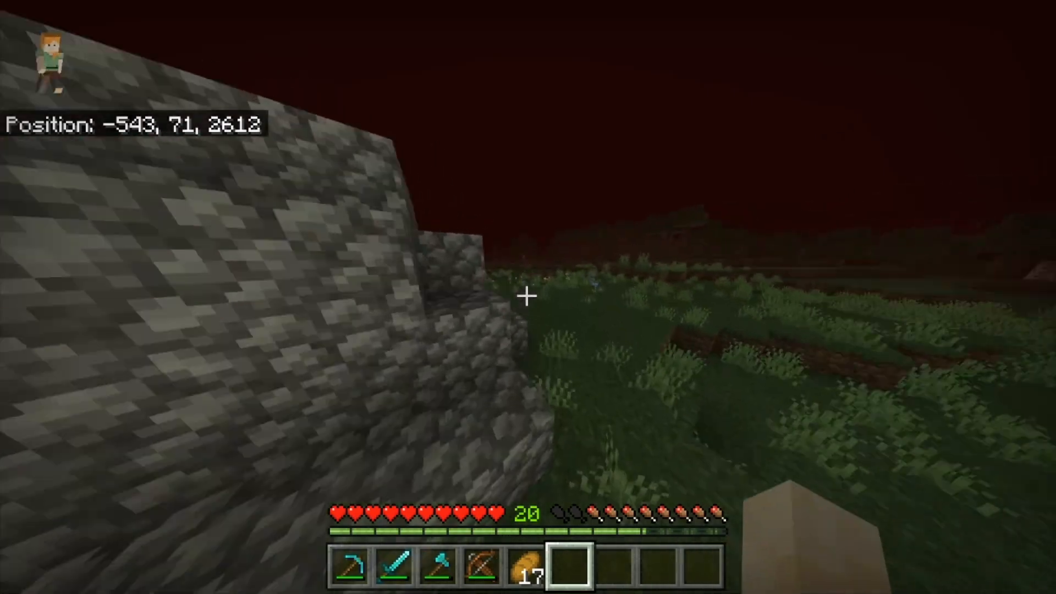
mouse_move(528, 296)
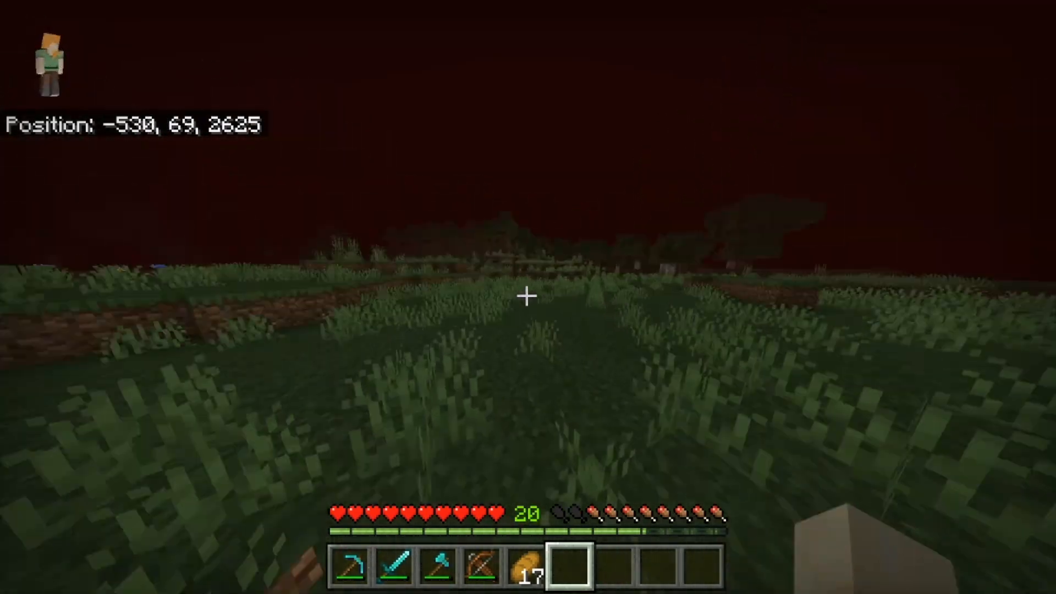
key(w)
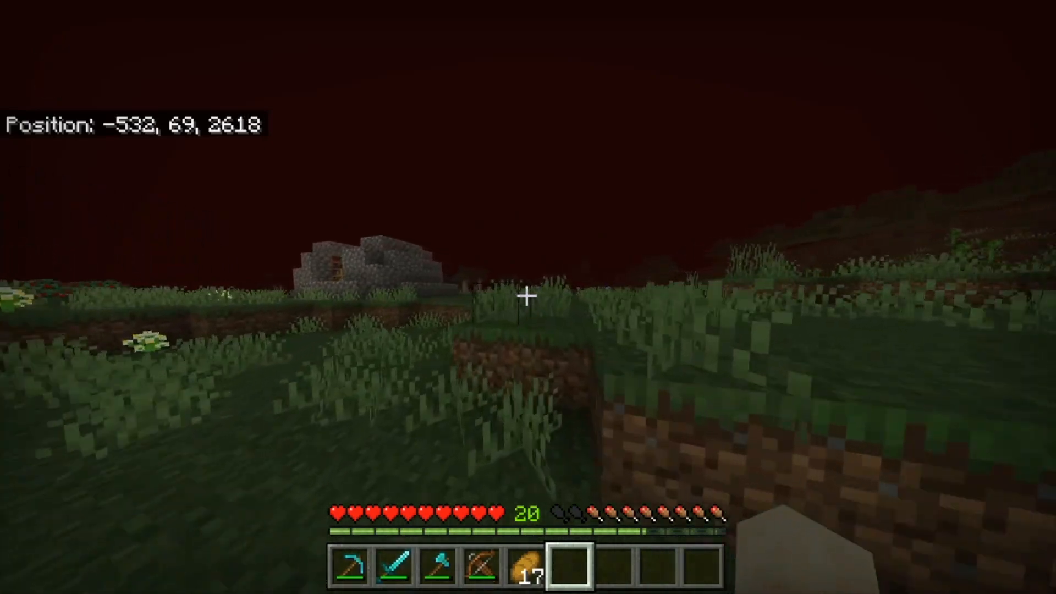
mouse_move(528, 297)
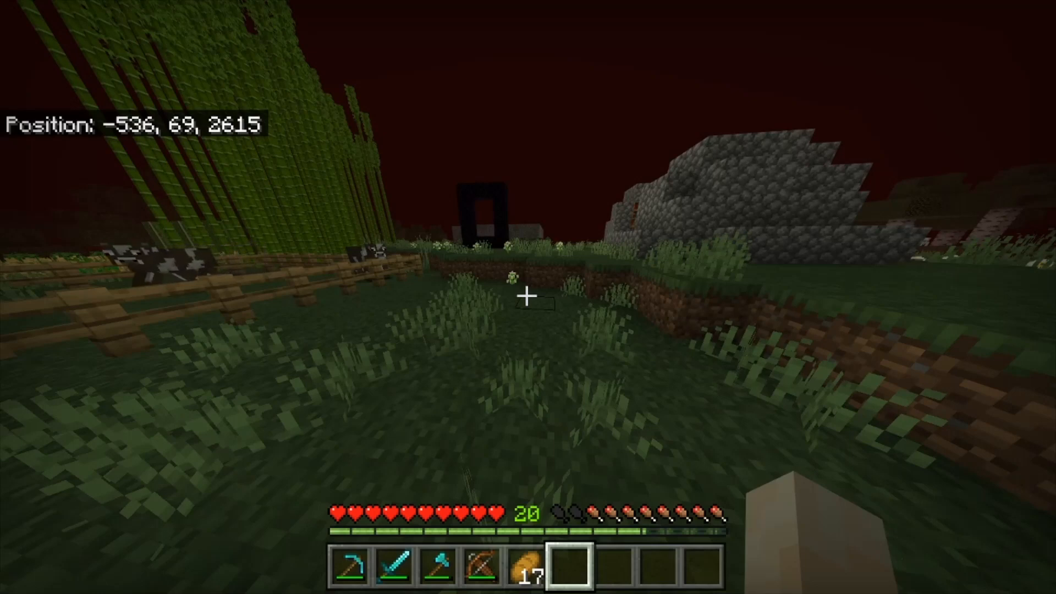
key(Escape)
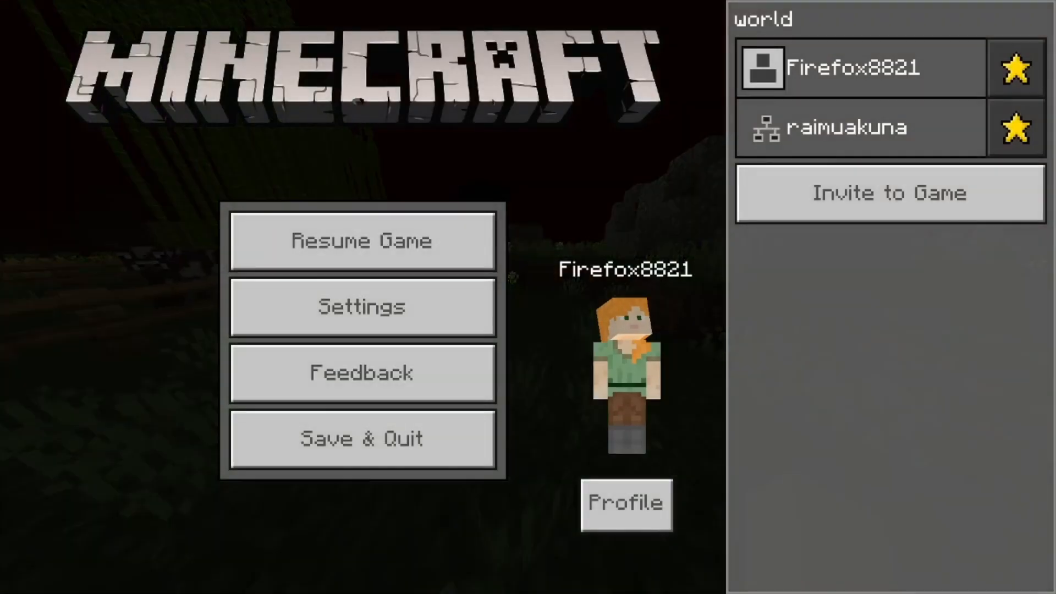